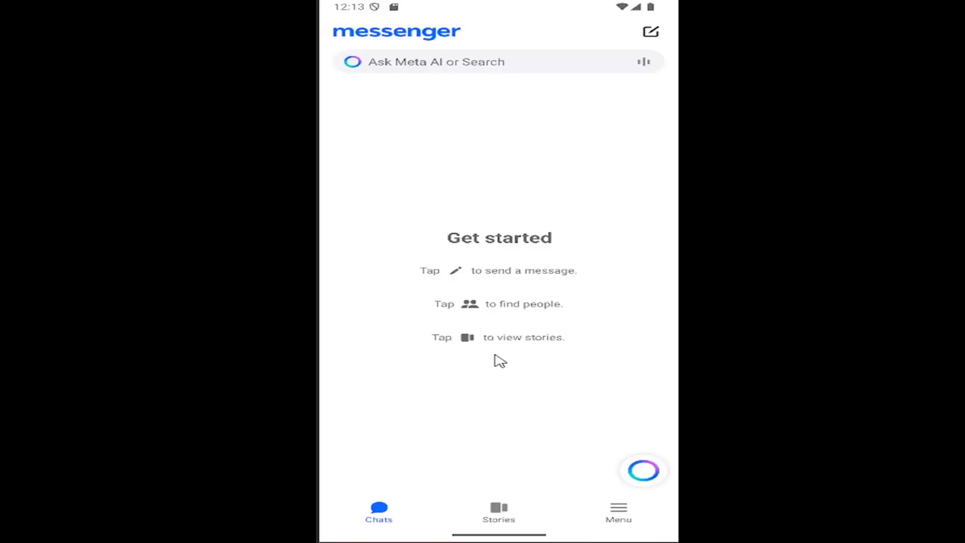
mouse_move(624, 516)
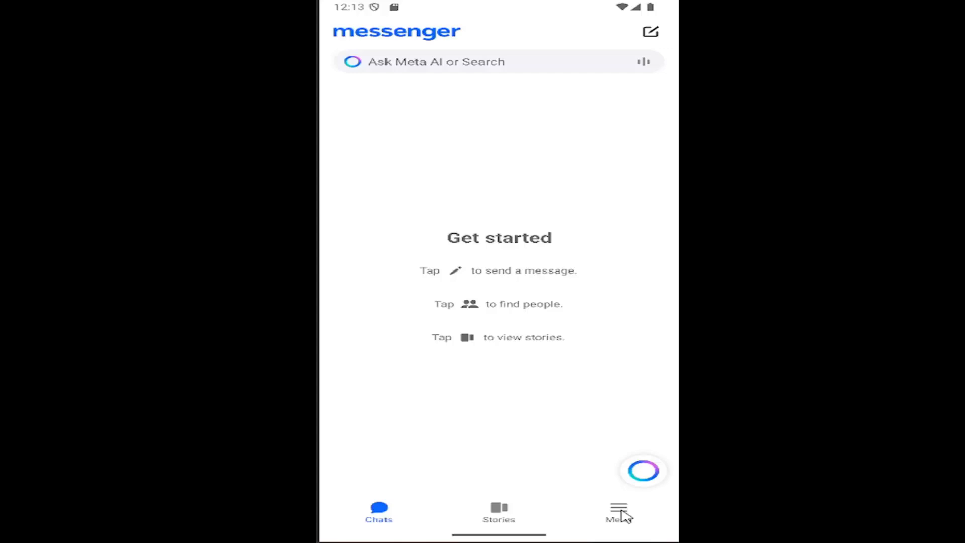
- Reach the Notifications & sounds page via Menu, Settings, Preferences
click(618, 512)
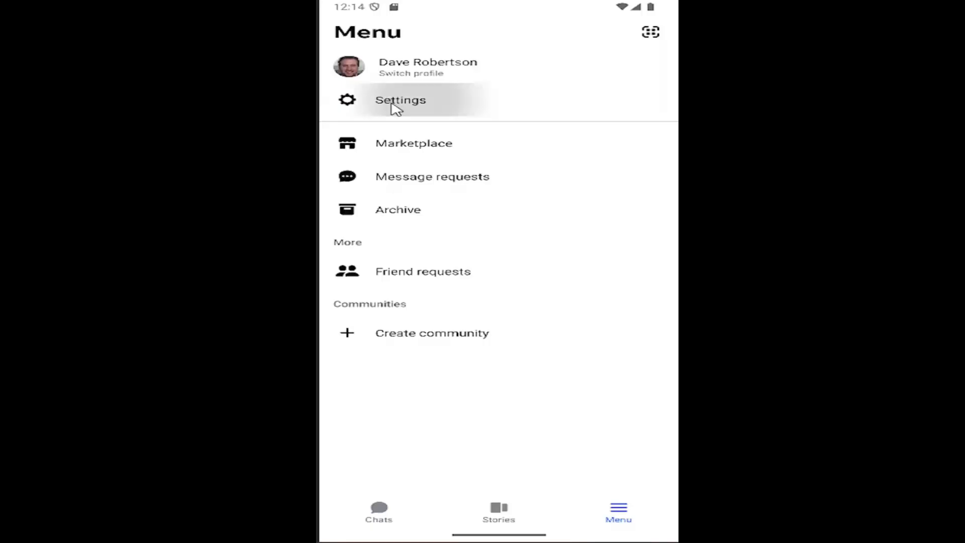
click(401, 100)
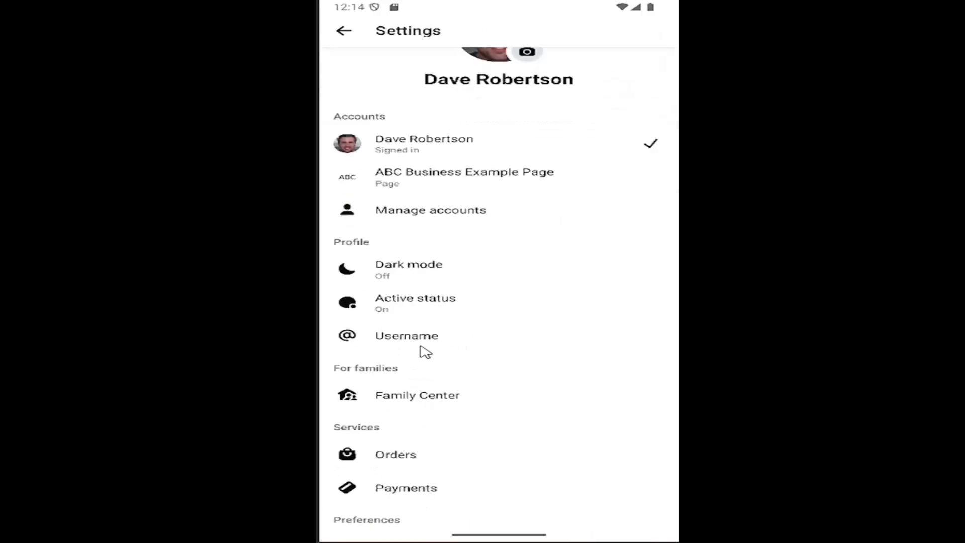
scroll(down, 3)
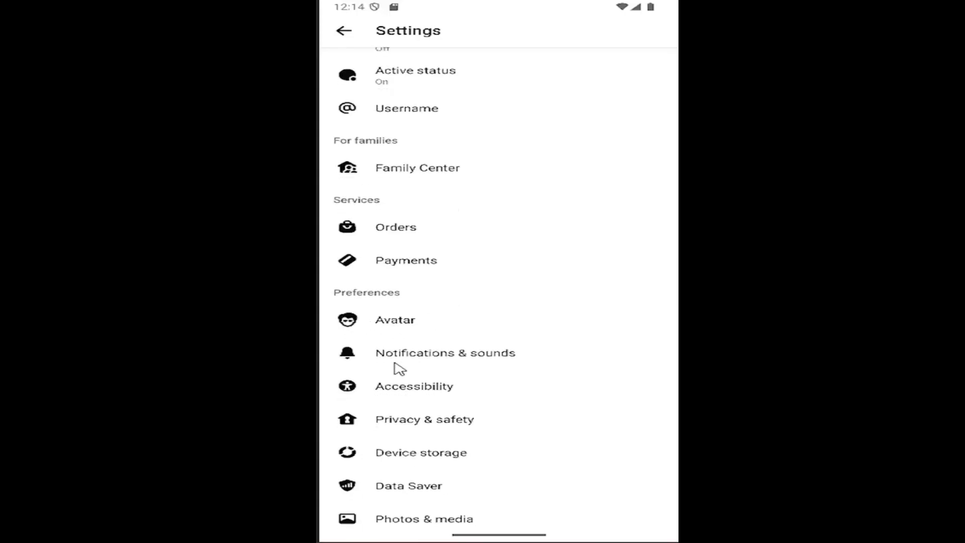
mouse_move(439, 362)
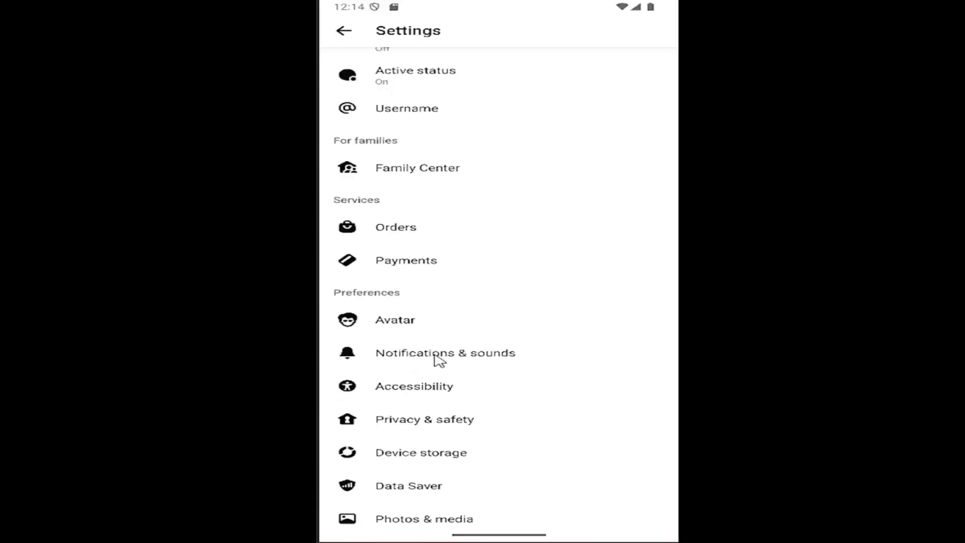
click(444, 353)
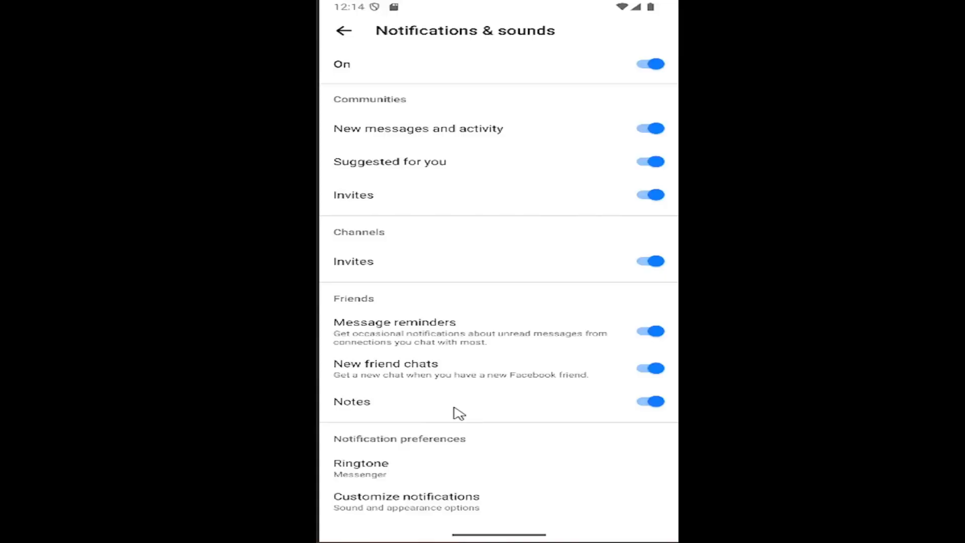
scroll(down, 3)
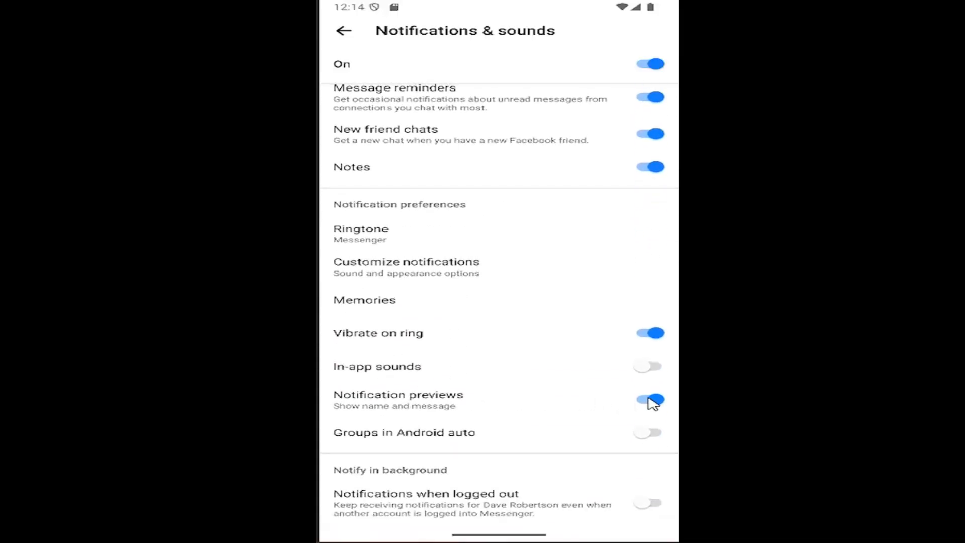
click(648, 400)
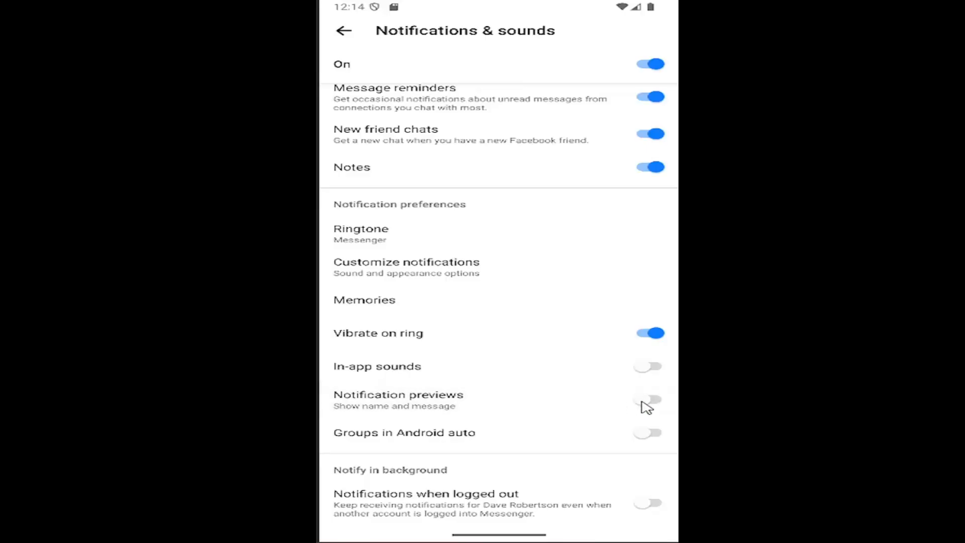
click(648, 399)
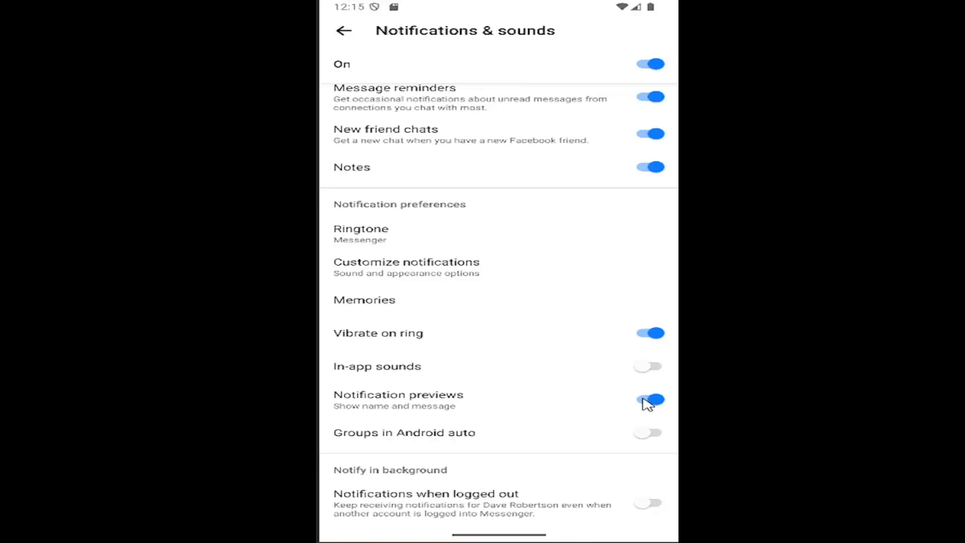
scroll(down, 3)
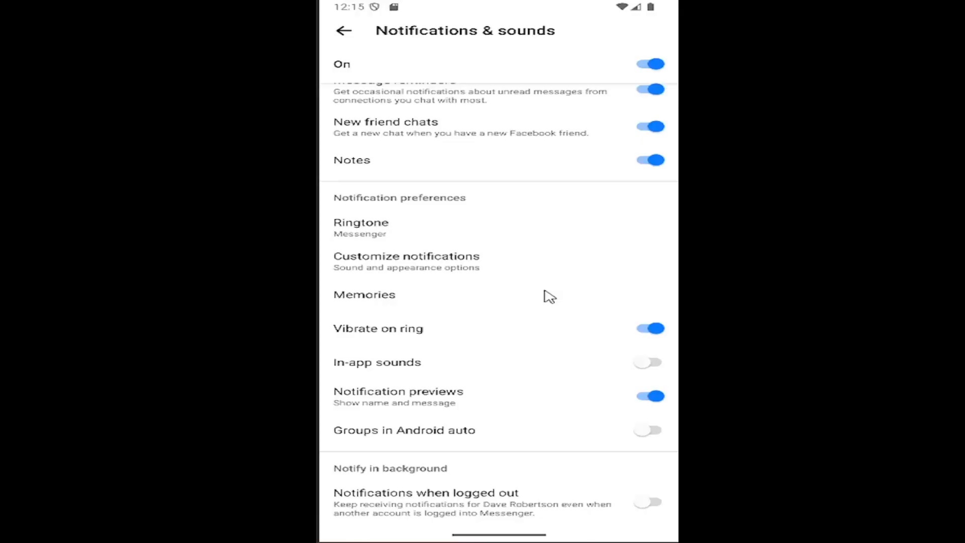
scroll(down, 3)
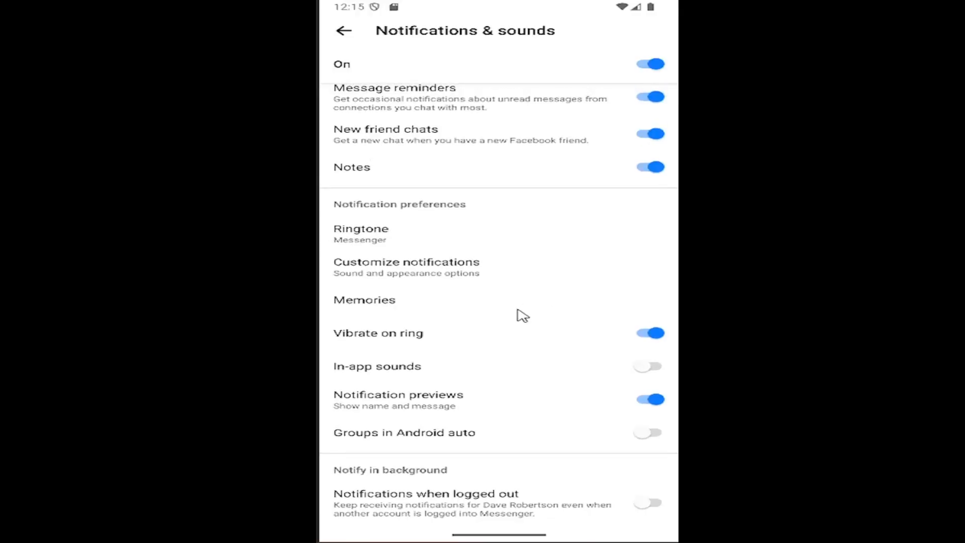